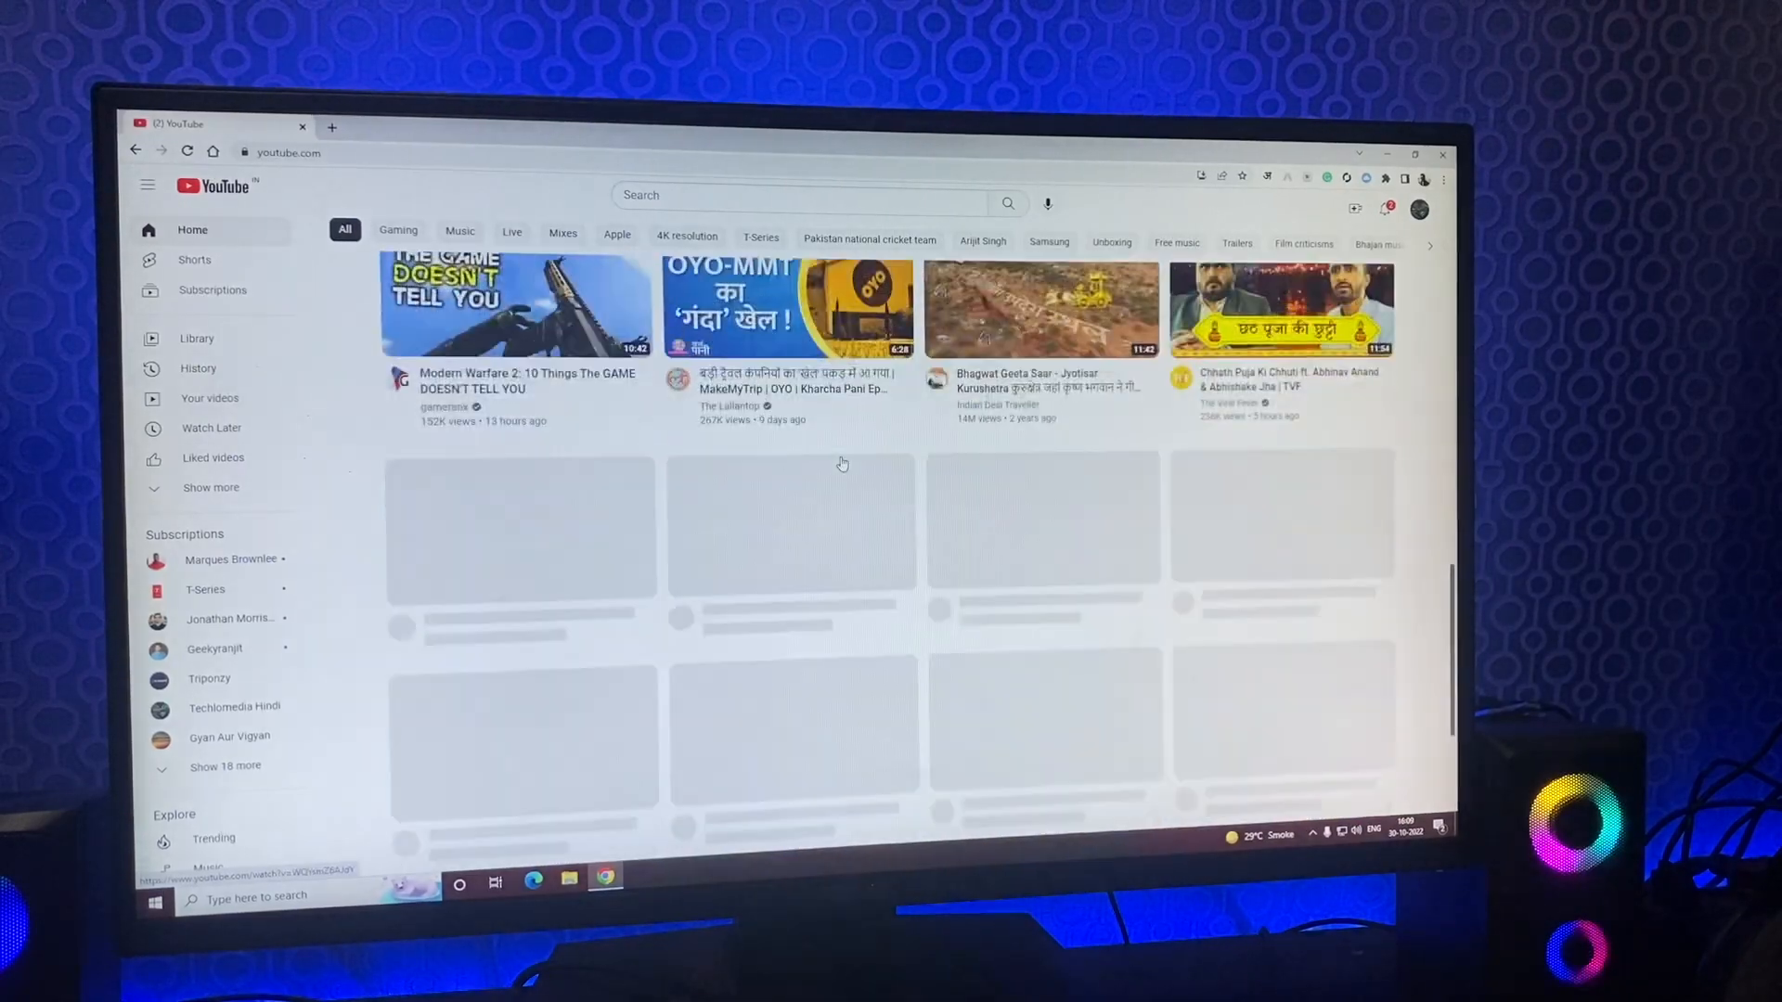
# Scroll into the YouTube blog post about the updated look and feel.
pyautogui.scroll(-3)
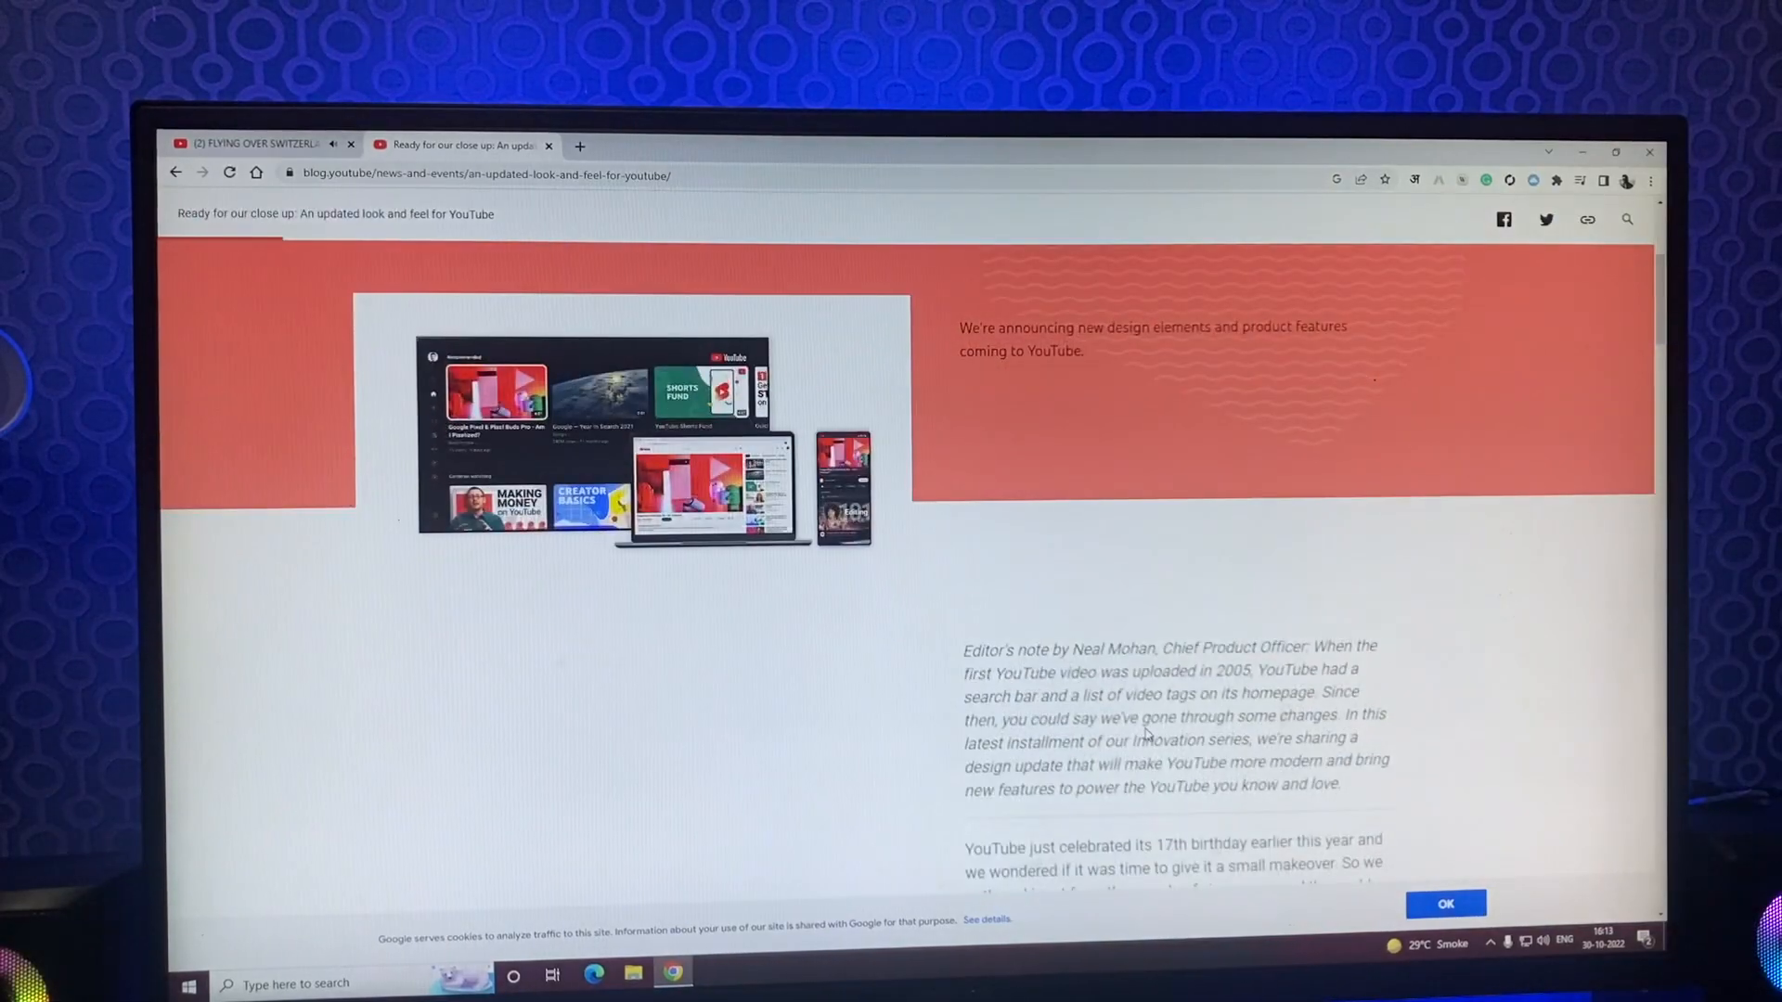
# Scroll down to the blog's ambient mode and dark theme paragraphs.
pyautogui.scroll(-3)
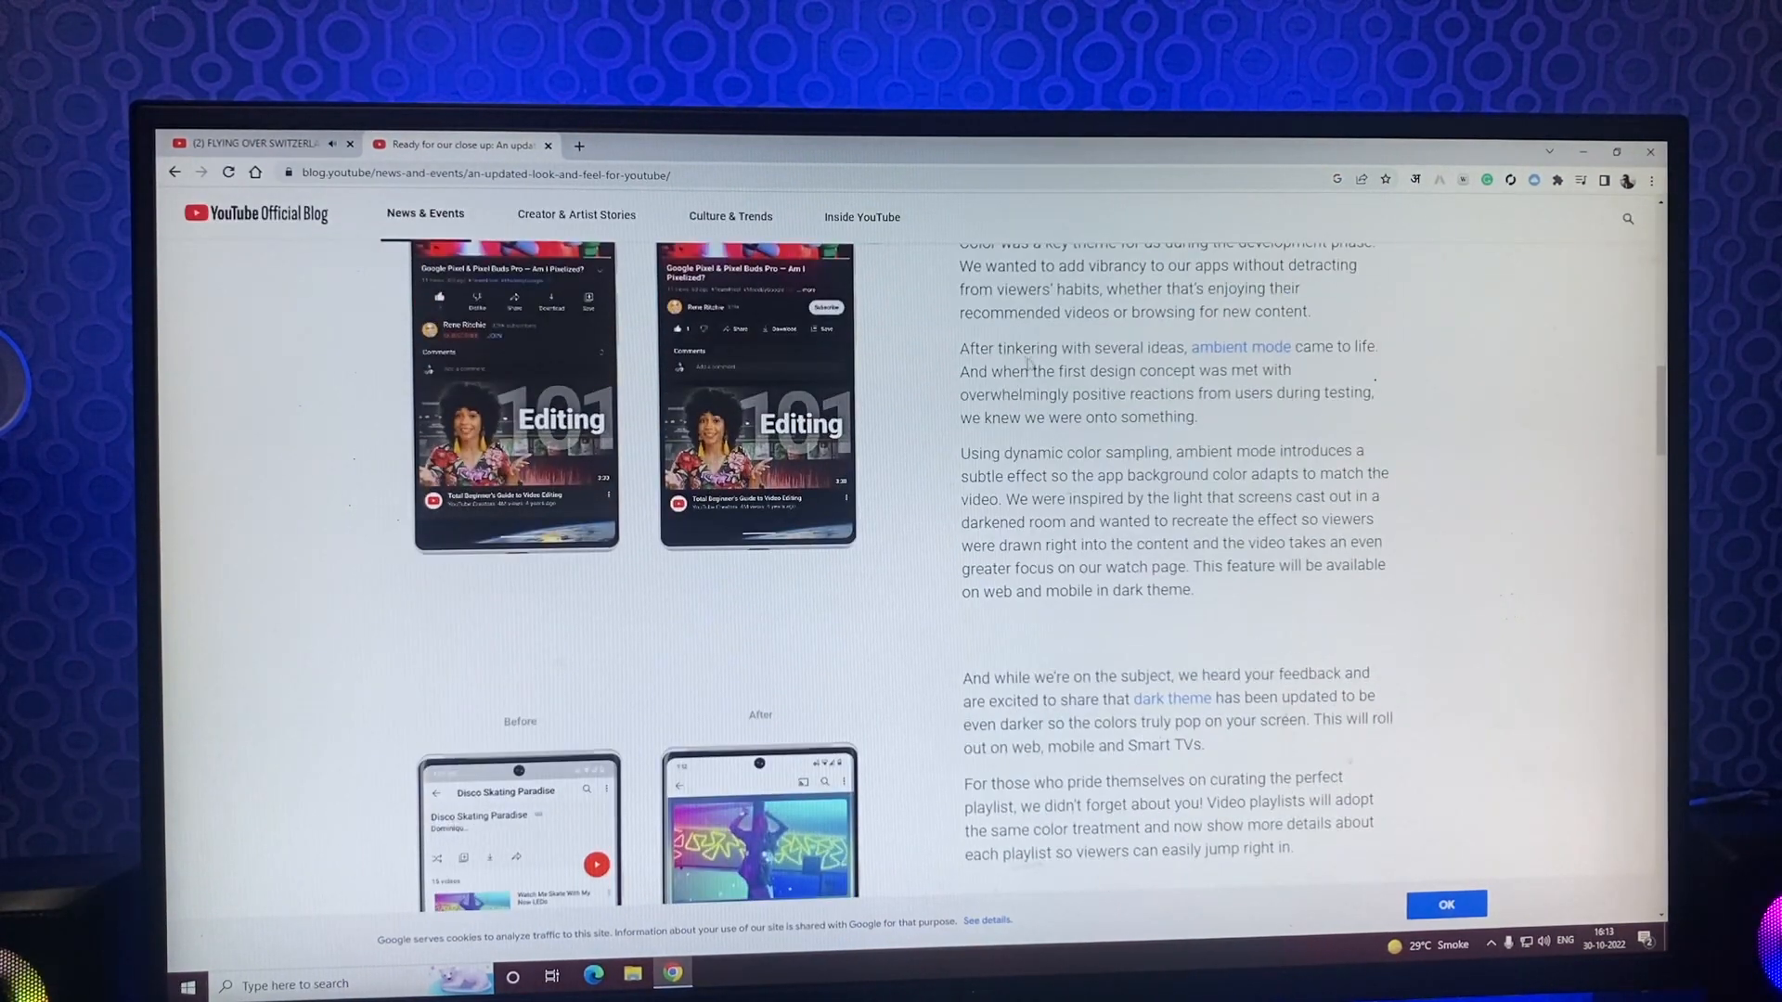
pyautogui.moveTo(1192, 347); pyautogui.dragTo(1373, 348)
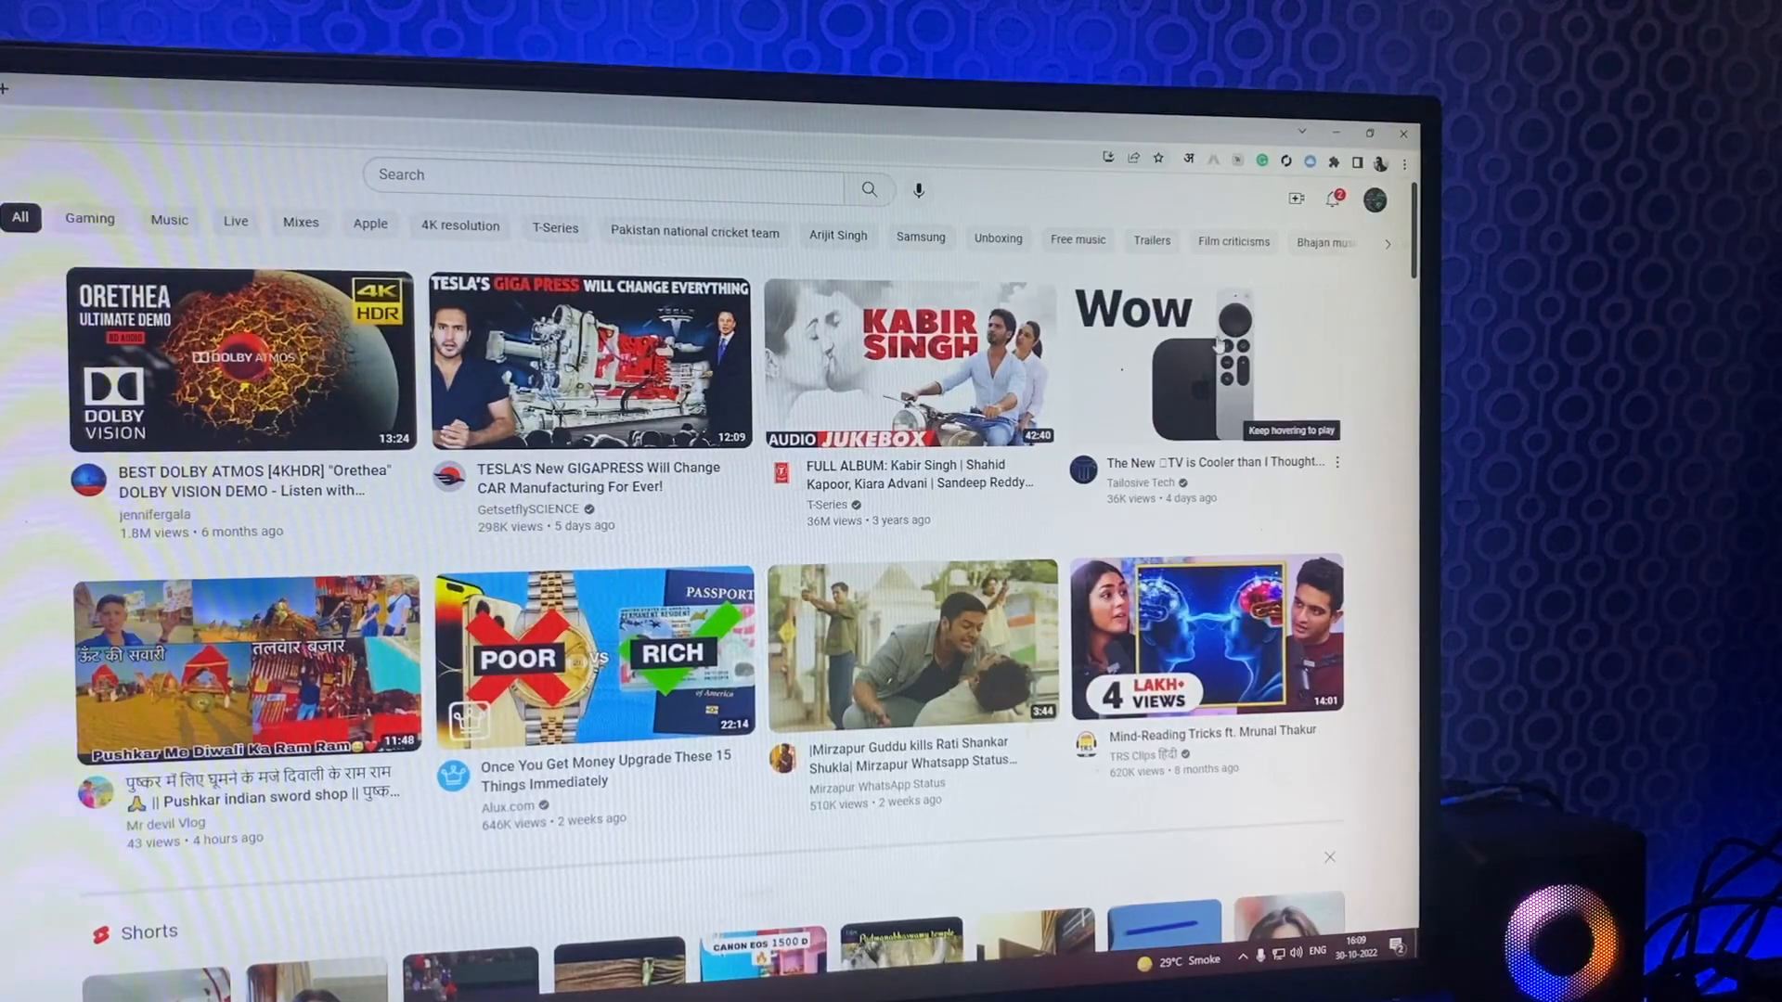
# Set YouTube's appearance to Dark theme from the account menu's Appearance options.
pyautogui.click(1375, 200)
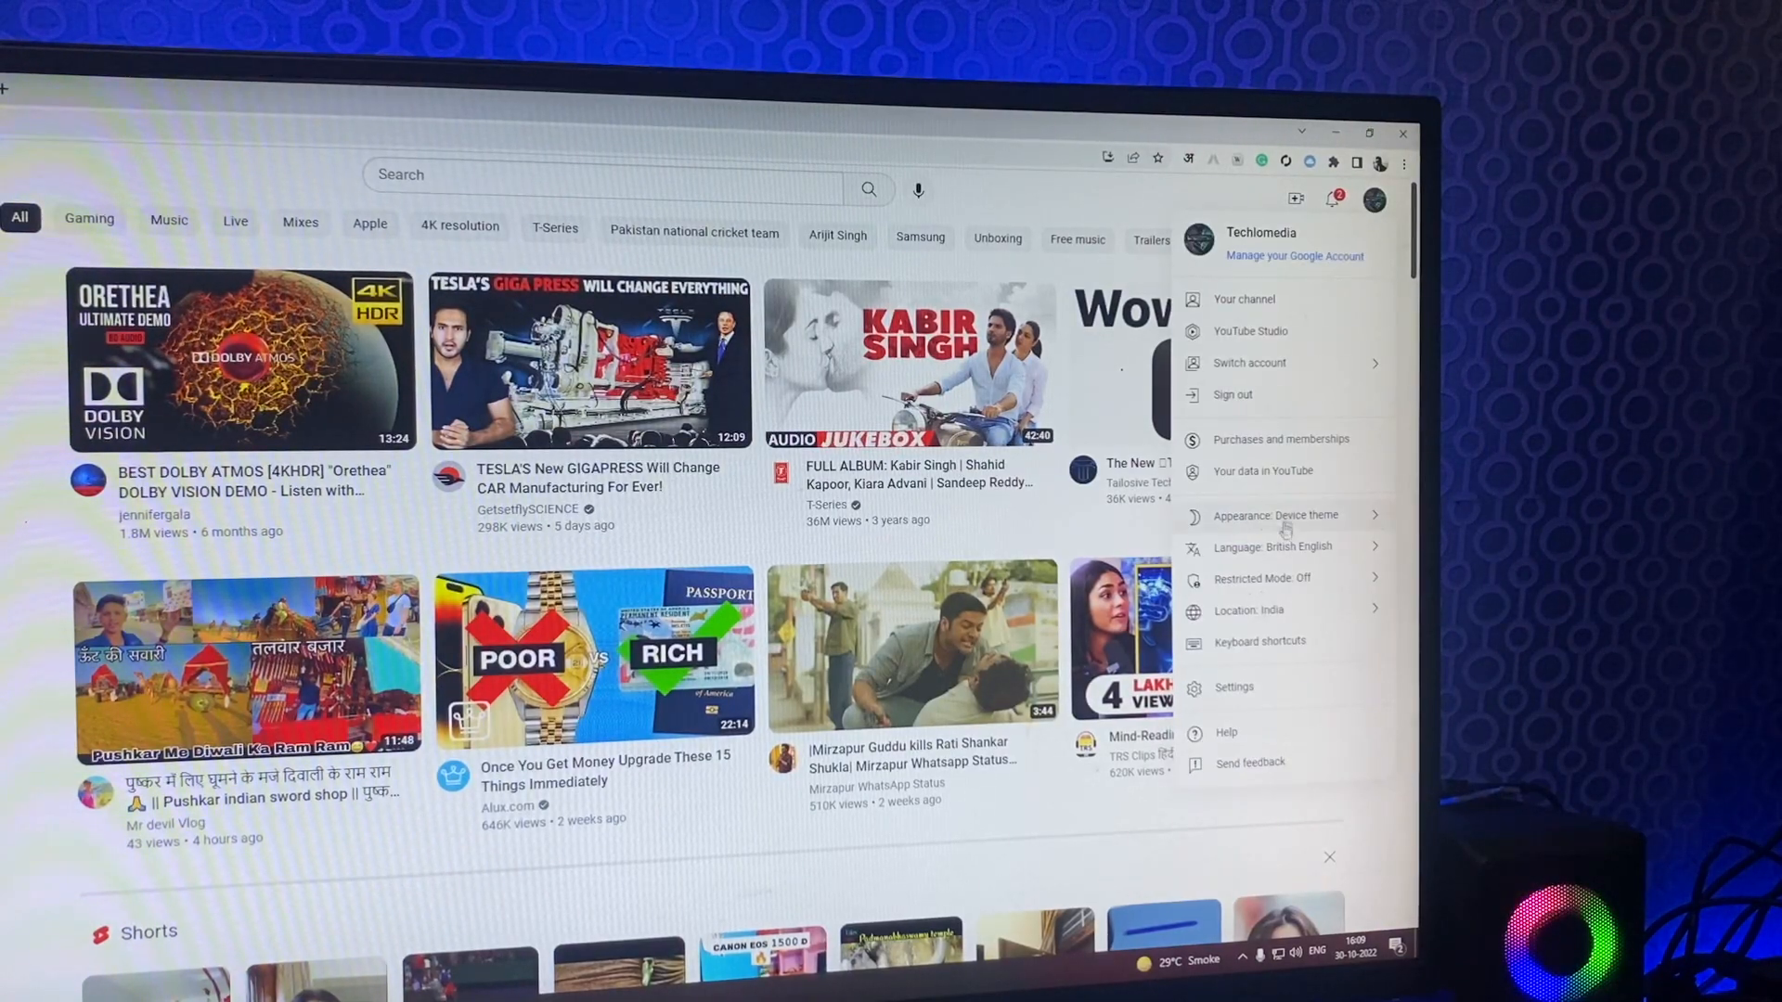
pyautogui.click(1273, 514)
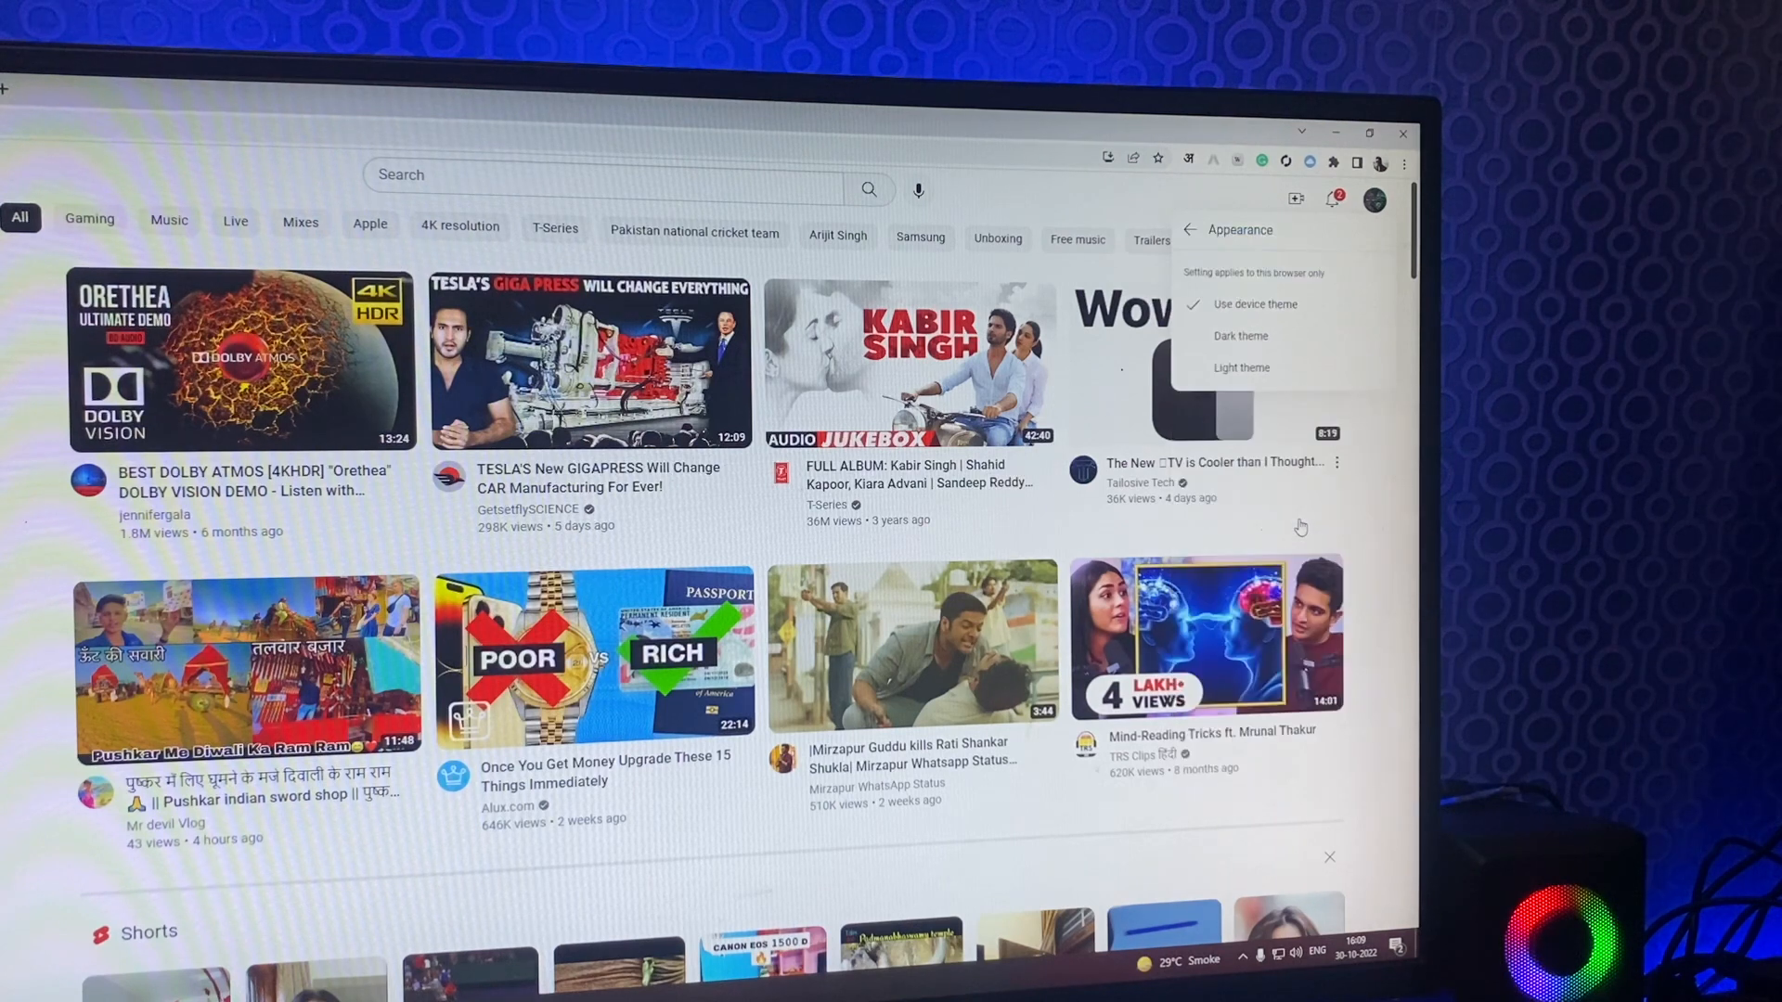
pyautogui.click(1240, 335)
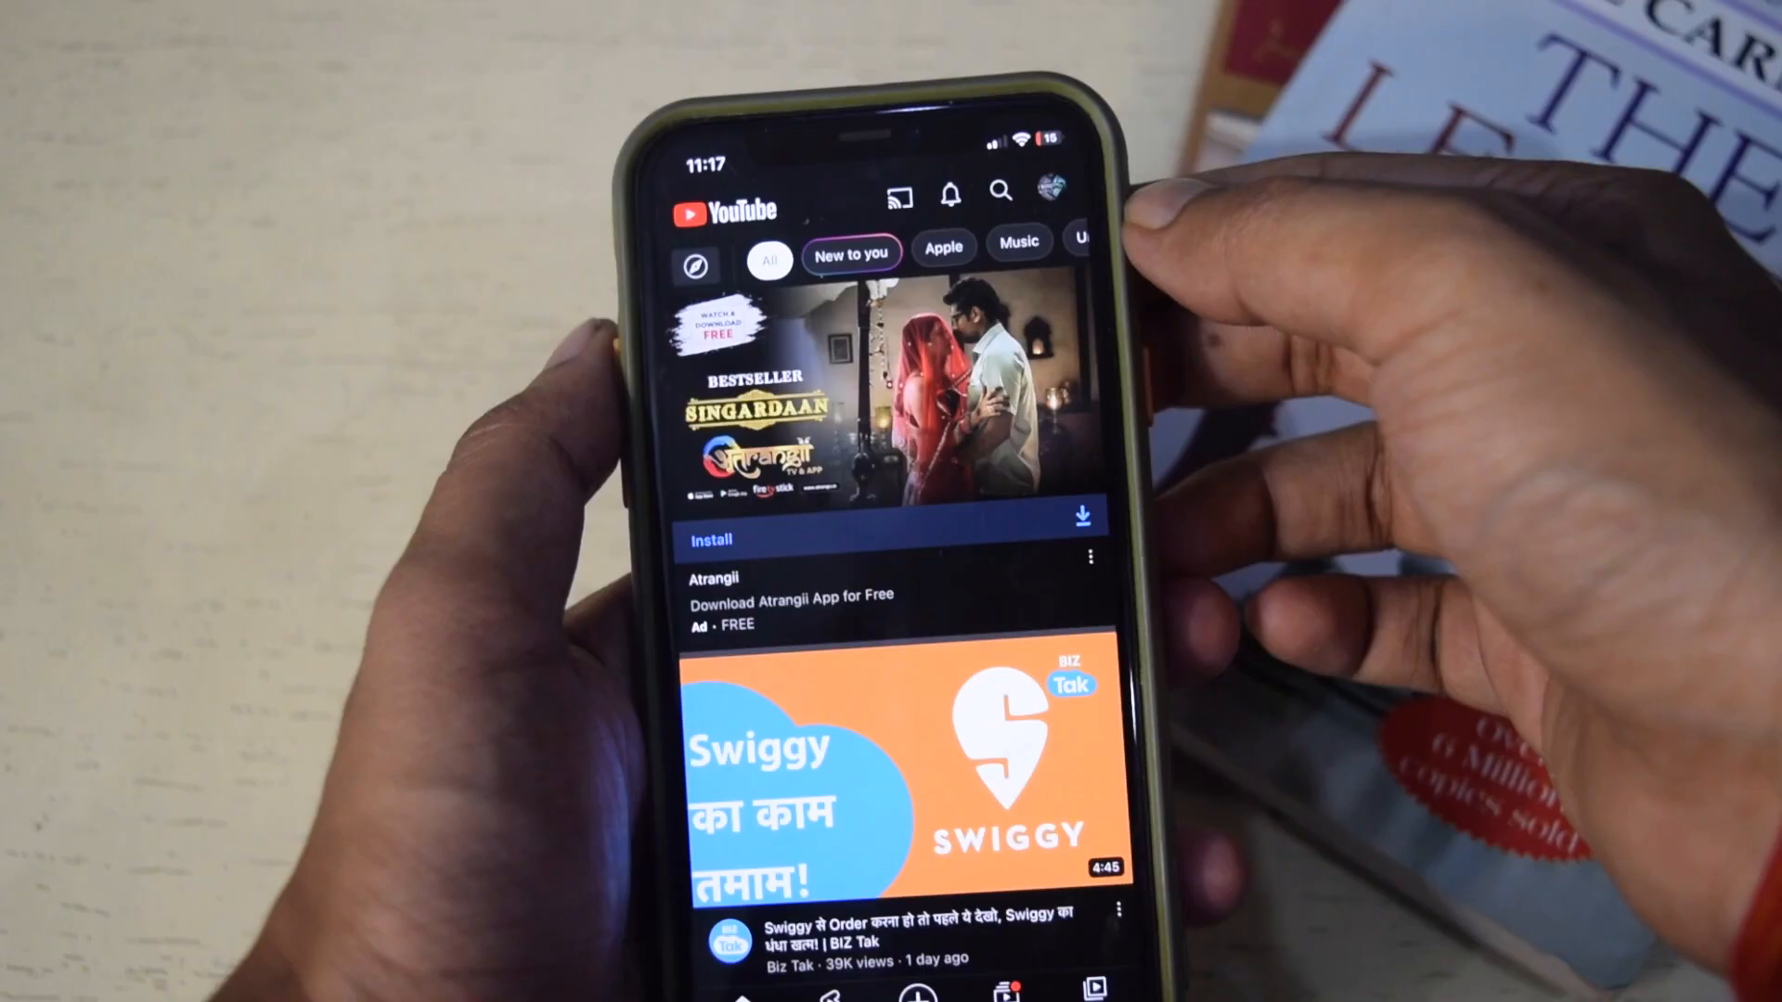
# Reach the General settings in the YouTube mobile app via the profile menu.
pyautogui.click(1047, 191)
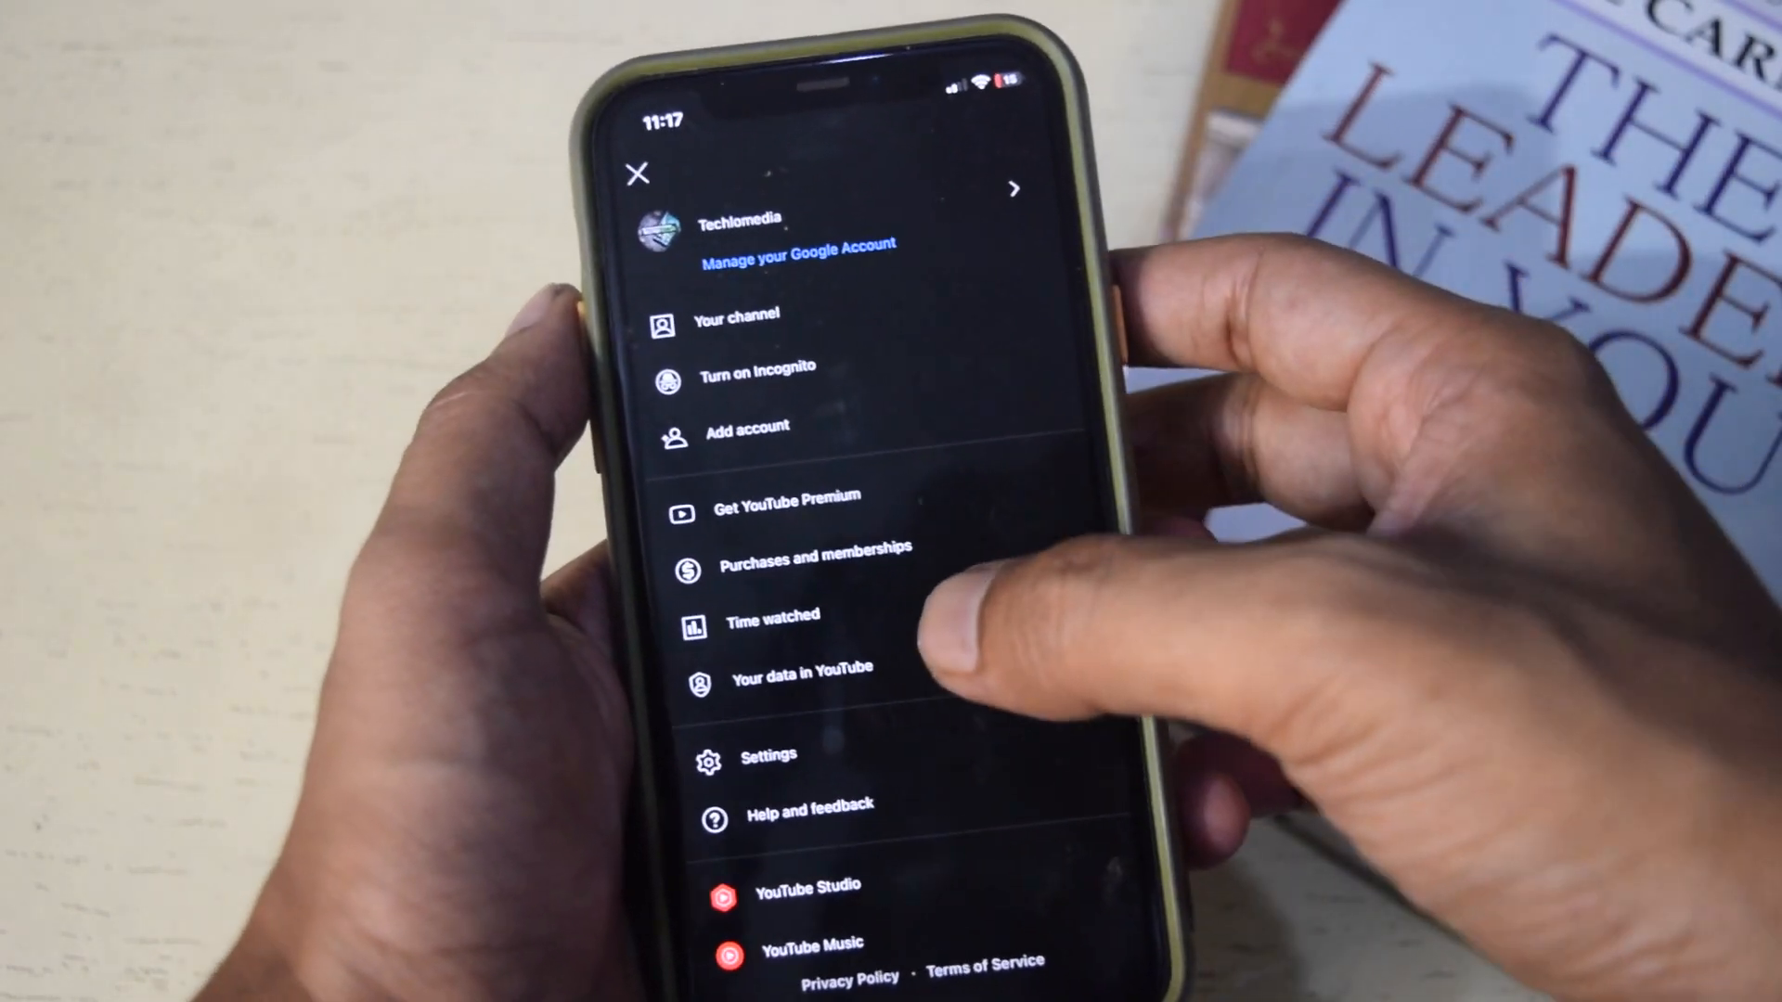
pyautogui.click(768, 756)
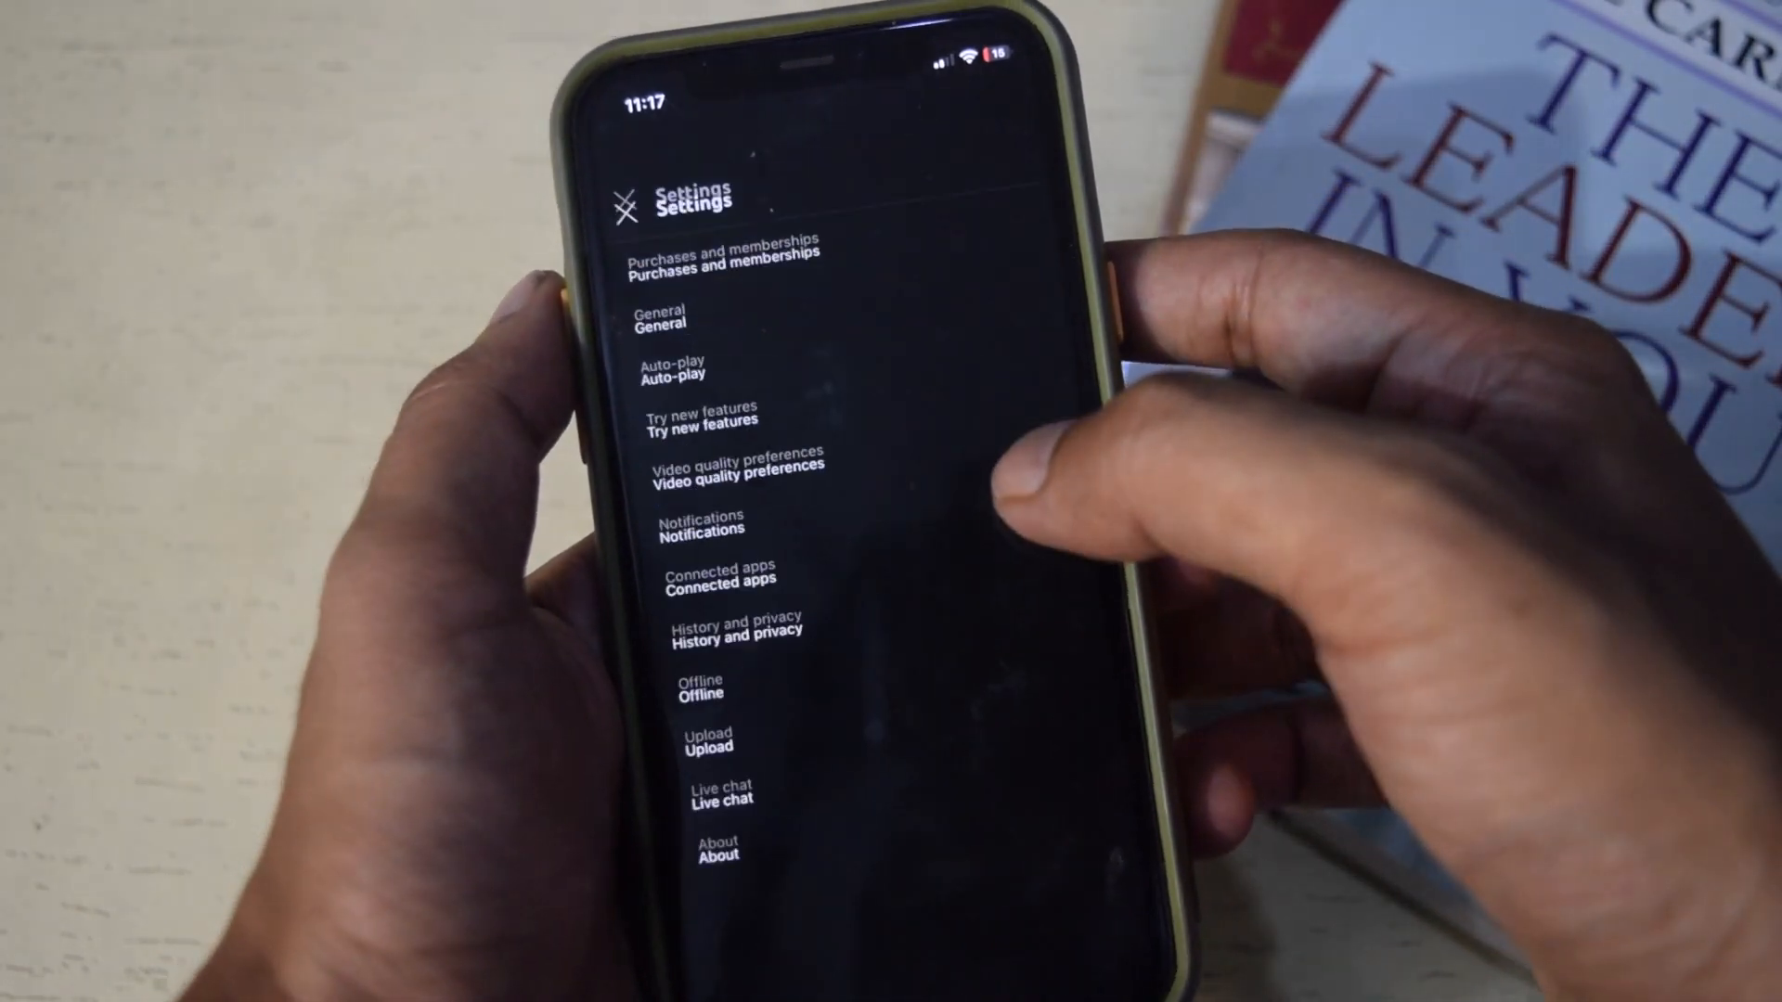
pyautogui.click(670, 327)
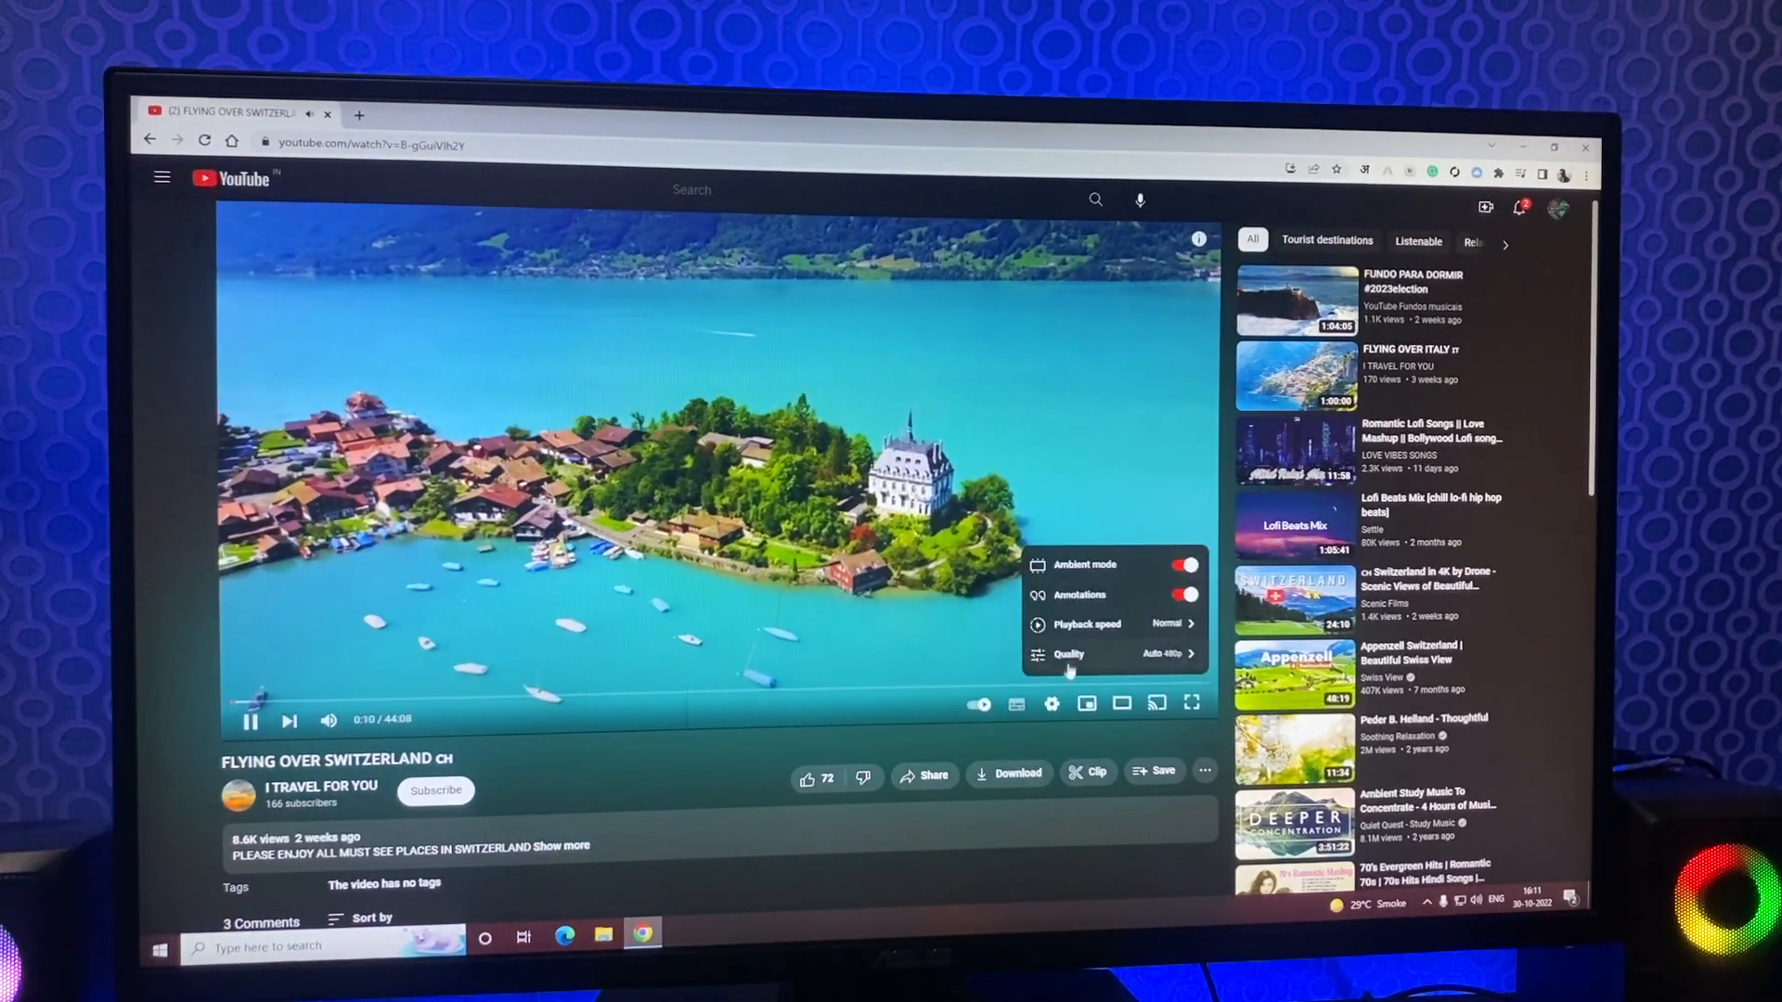
# Switch the Ambient mode toggle off in the Switzerland video's player settings.
pyautogui.click(1187, 564)
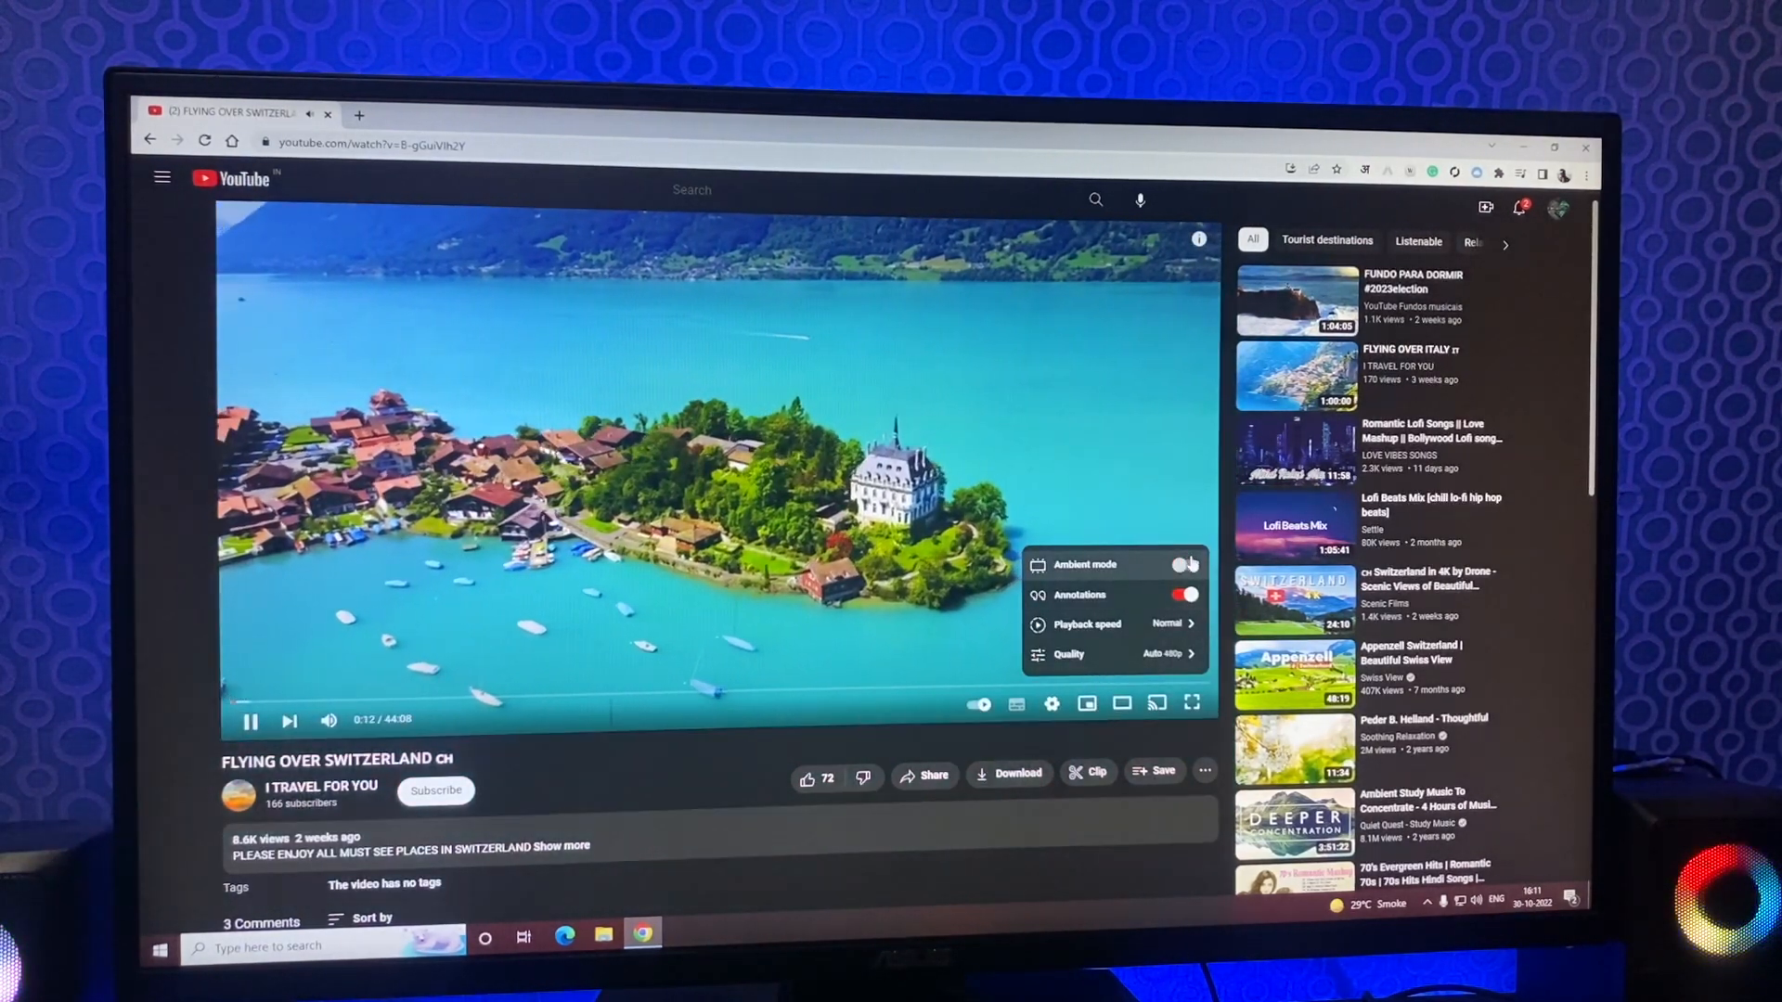